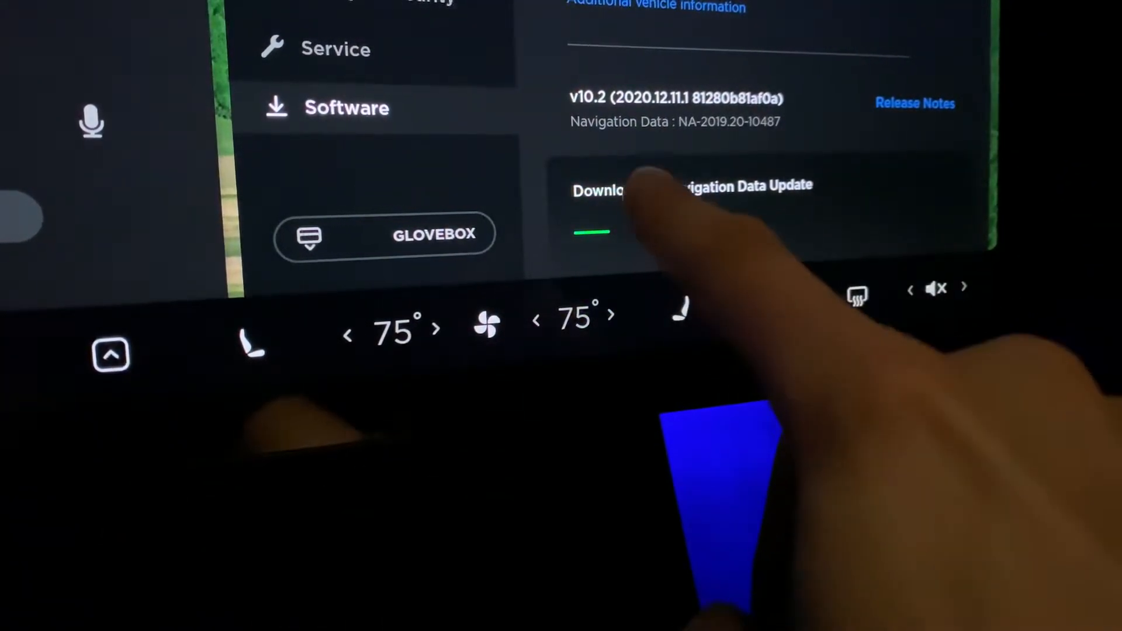
click(687, 188)
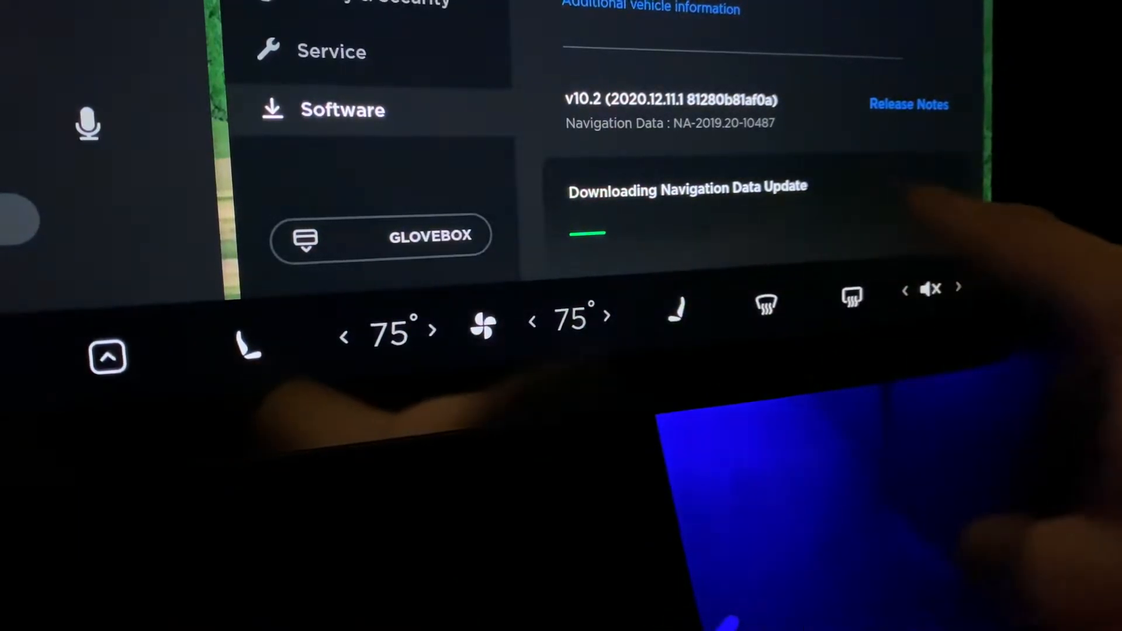